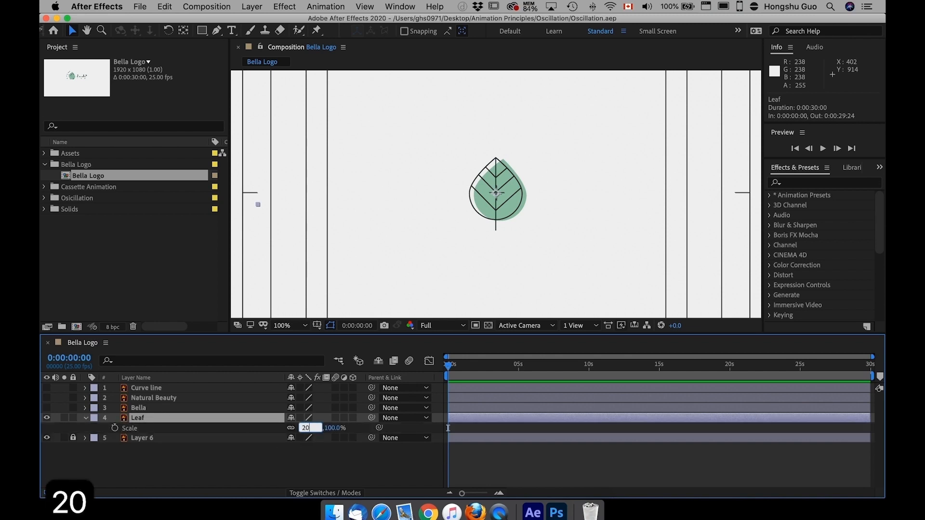
Enter 20% for the Leaf layer's scale, then re-edit the value to 50%
{"action": "key", "text": "Return"}
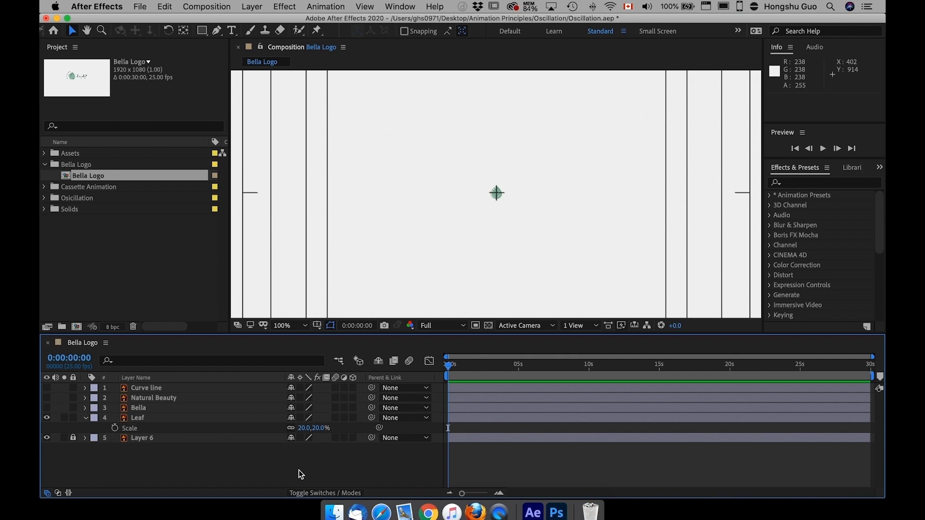
{"action": "double_click", "coordinate": [306, 428]}
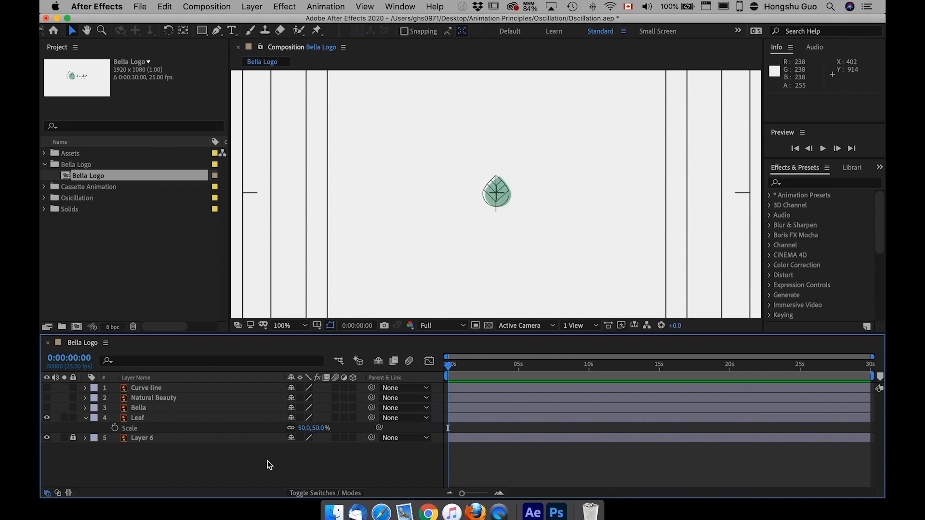
{"action": "left_click", "coordinate": [317, 325]}
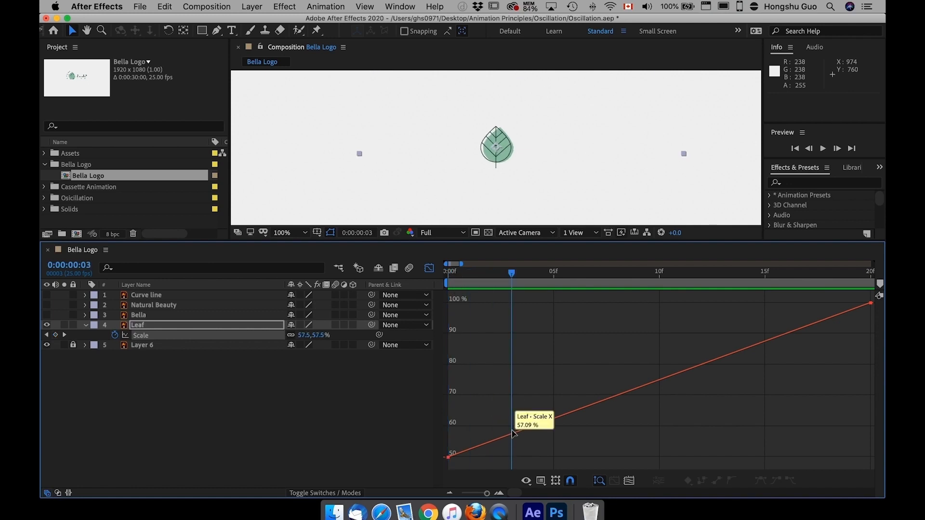
{"action": "mouse_move", "coordinate": [514, 436]}
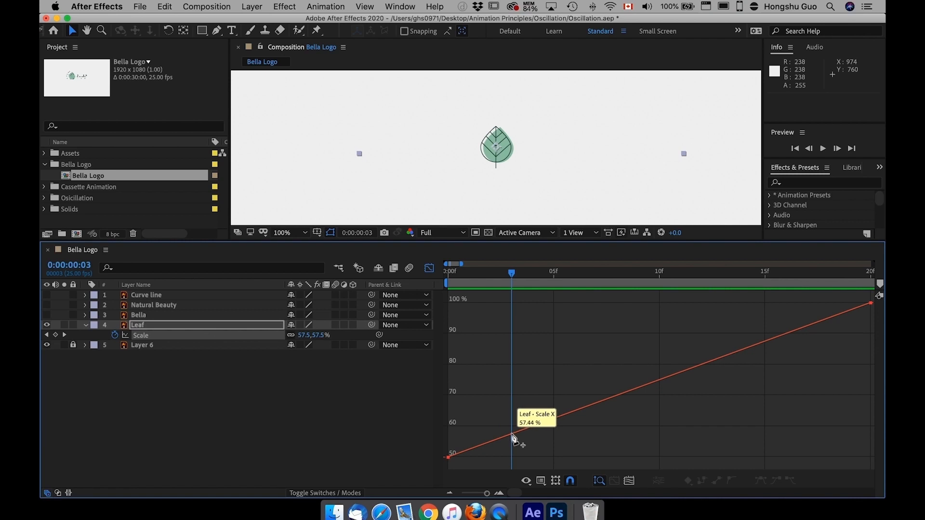
Add a Scale keyframe dipping below 50% at frame 5, then Easy Ease all keyframes
{"action": "left_click", "coordinate": [508, 434]}
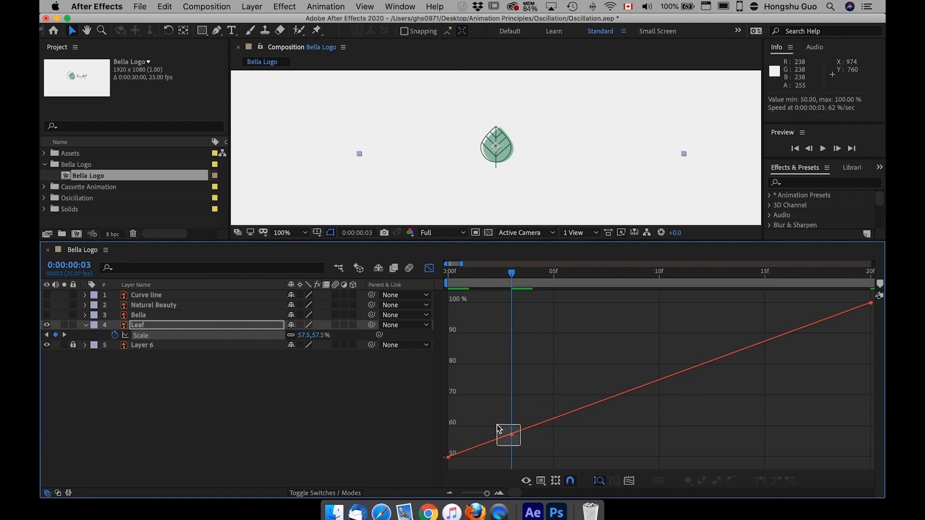
{"action": "left_click", "coordinate": [510, 433]}
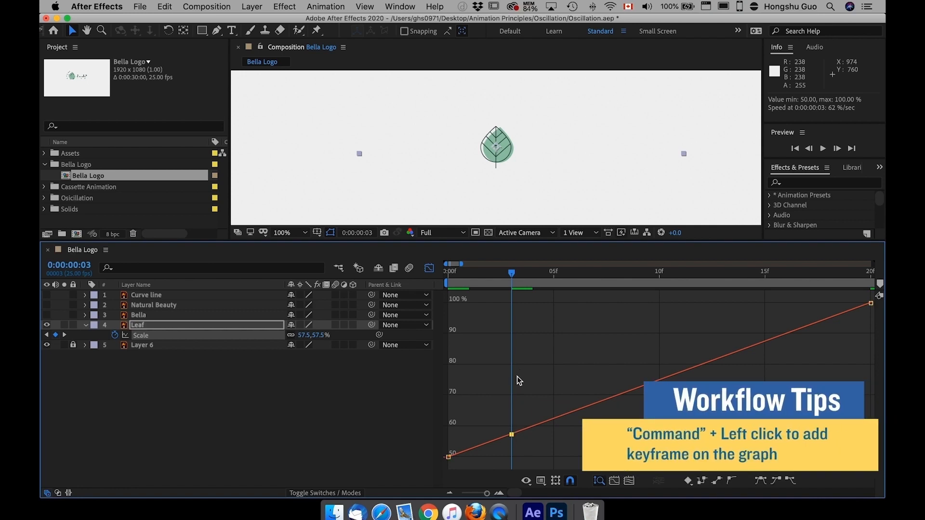
{"action": "left_click_drag", "start_coordinate": [511, 433], "coordinate": [510, 451]}
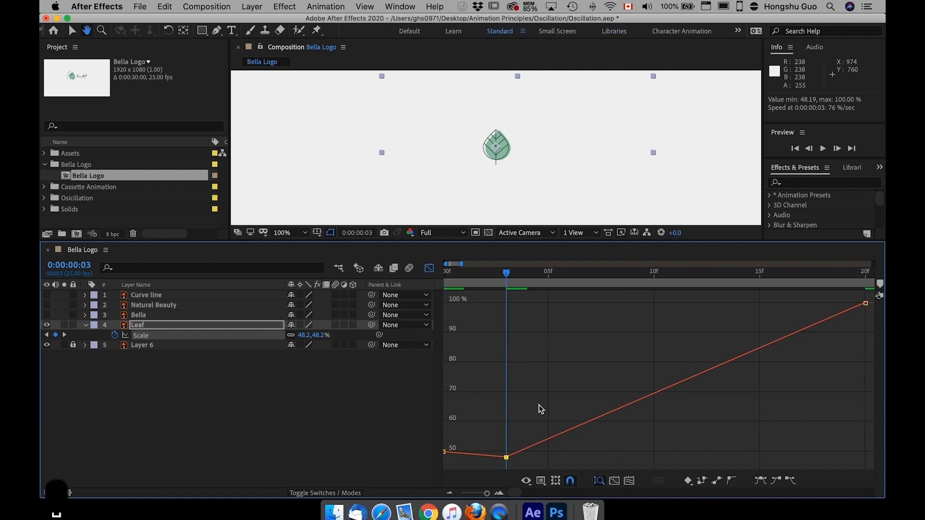
{"action": "left_click_drag", "start_coordinate": [506, 457], "coordinate": [511, 462]}
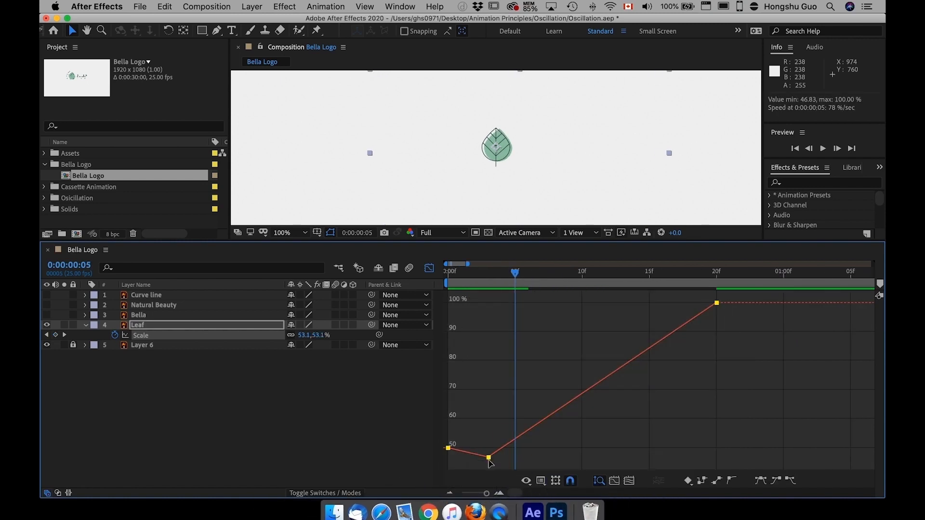
{"action": "right_click", "coordinate": [488, 458]}
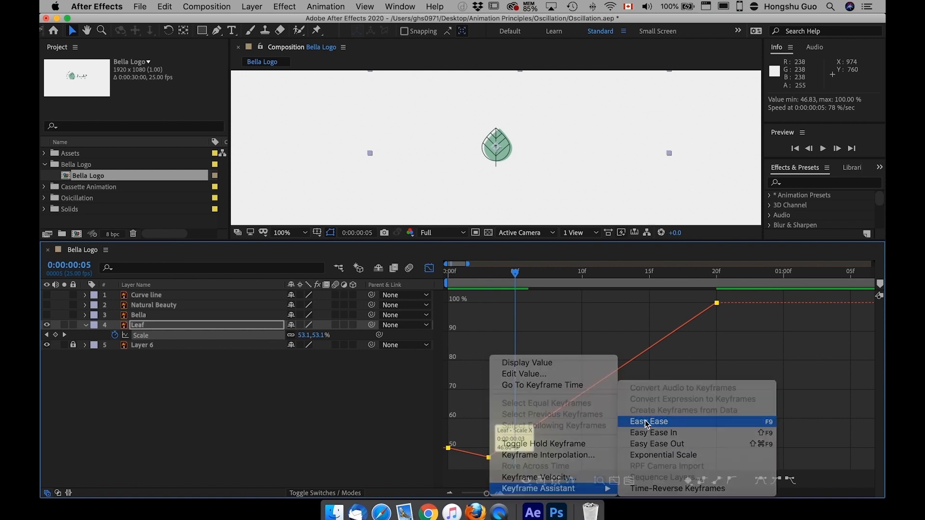
{"action": "left_click", "coordinate": [647, 421]}
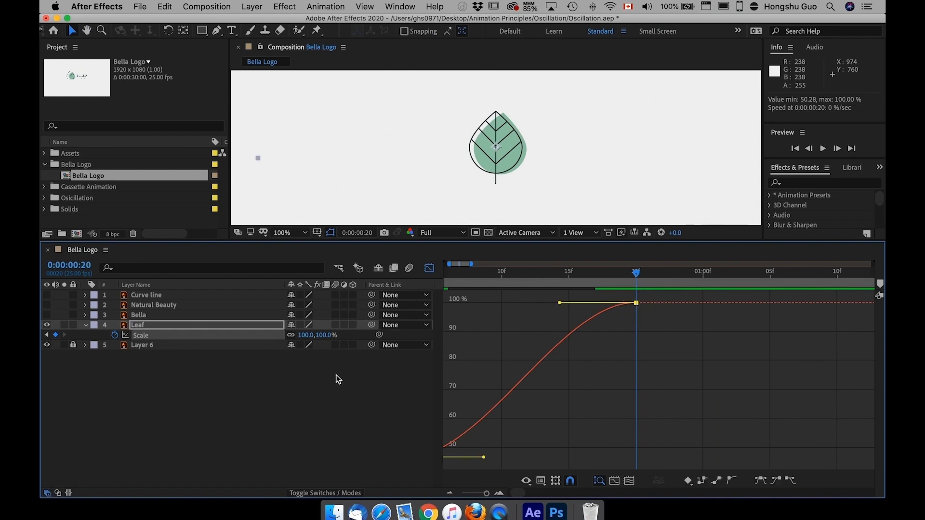
{"action": "mouse_move", "coordinate": [617, 277]}
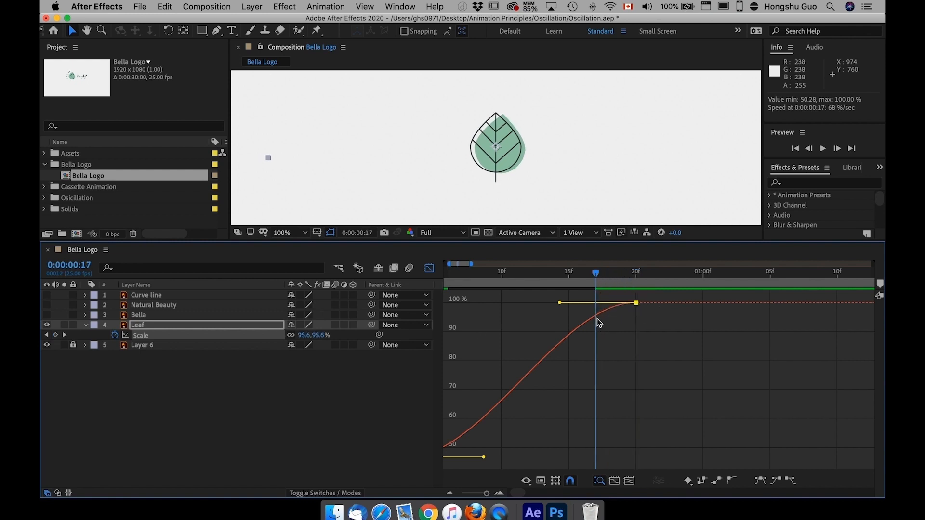
{"action": "mouse_move", "coordinate": [596, 320]}
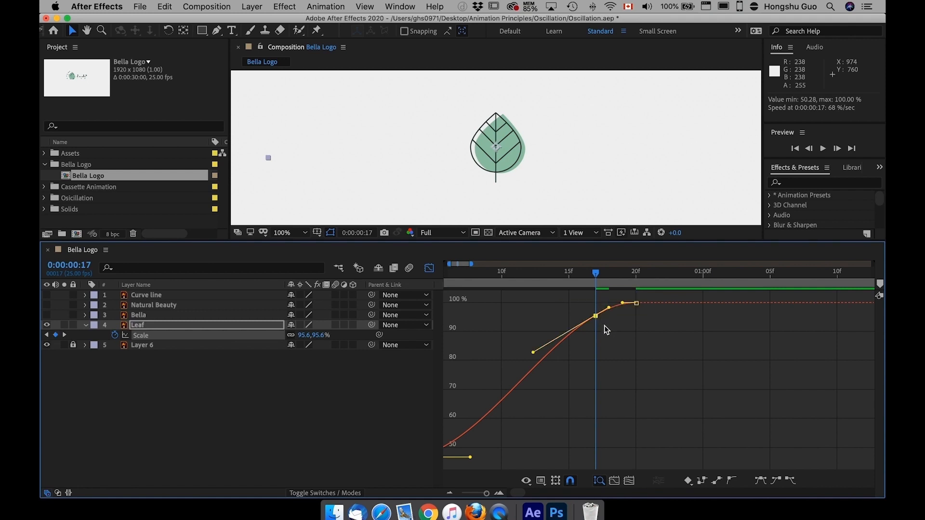
Drag the frame 17 Scale keyframe to adjust its value in the Graph Editor
{"action": "left_click_drag", "start_coordinate": [620, 303], "coordinate": [595, 299]}
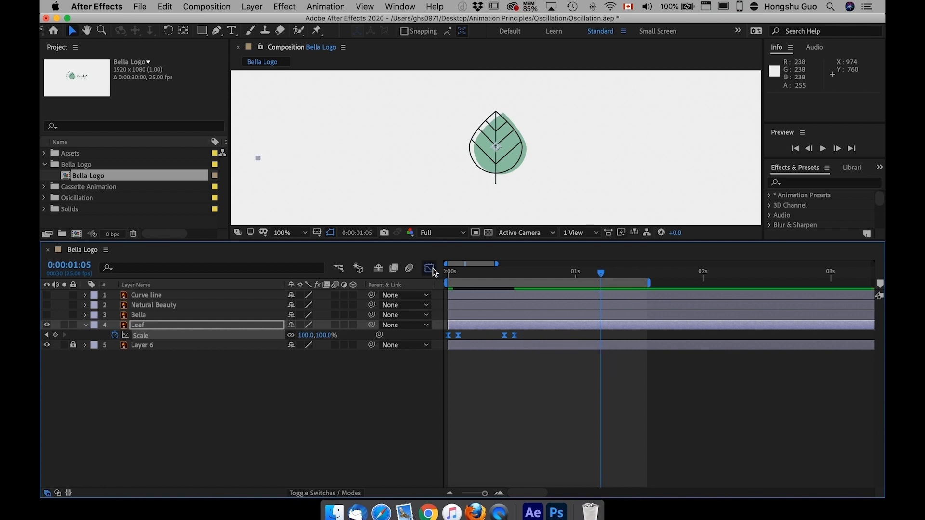
Undo the last keyframe change and retime the final keyframe for a 108% overshoot near frame 11
{"action": "left_click", "coordinate": [428, 268]}
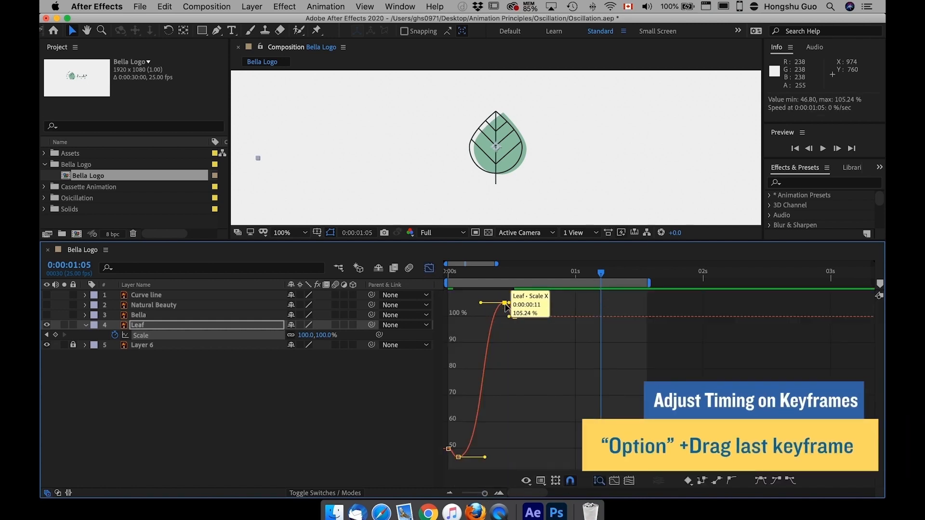
{"action": "key", "text": "cmd+z"}
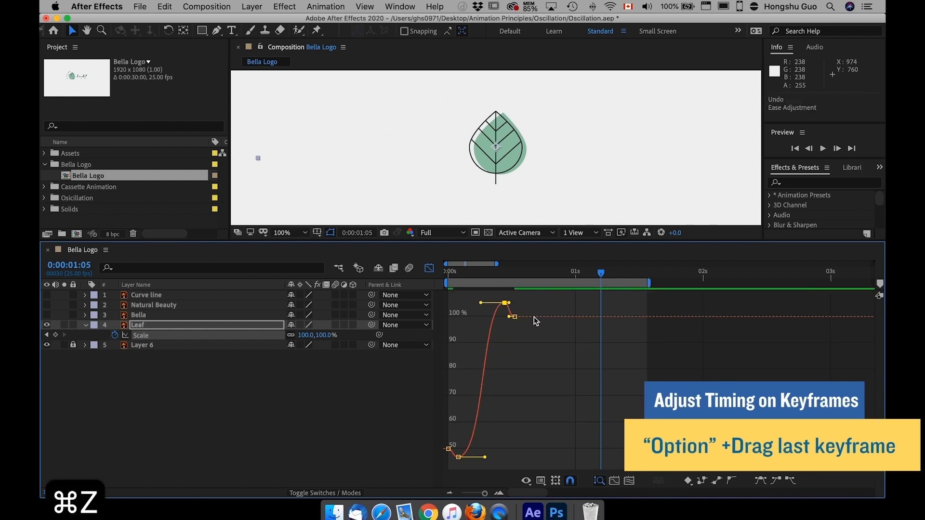
{"action": "left_click_drag", "start_coordinate": [505, 302], "coordinate": [480, 294]}
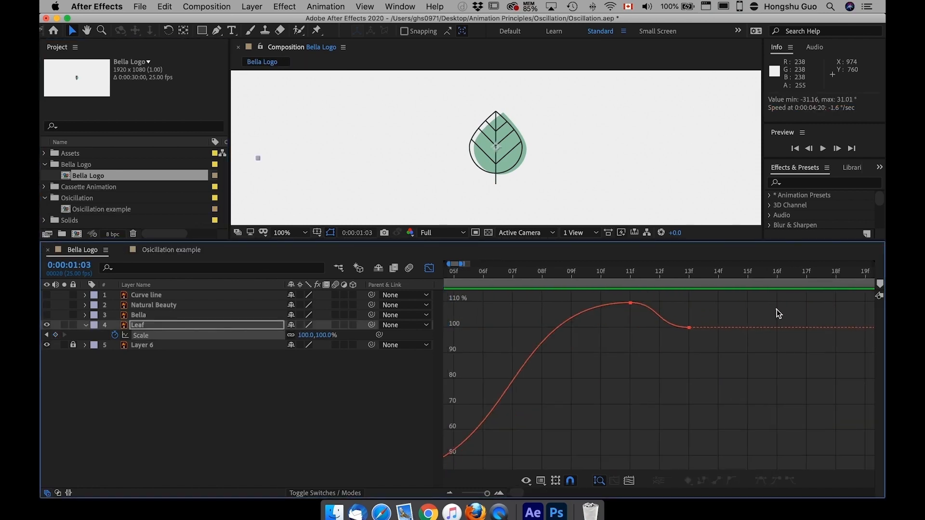
{"action": "mouse_move", "coordinate": [624, 296]}
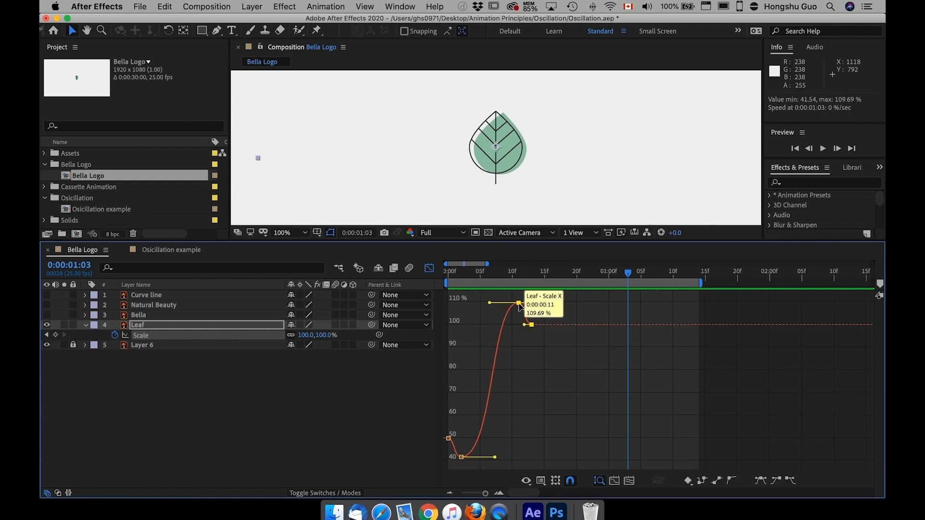
Raise the Scale keyframes to peak near 225% and move the settling keyframe to frame 17
{"action": "left_click_drag", "start_coordinate": [520, 303], "coordinate": [523, 311]}
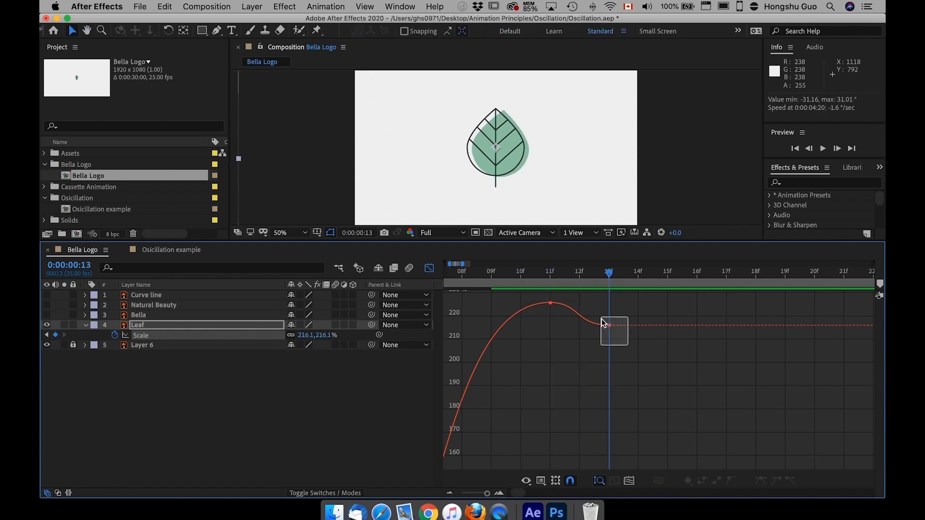
{"action": "left_click_drag", "start_coordinate": [604, 324], "coordinate": [718, 329]}
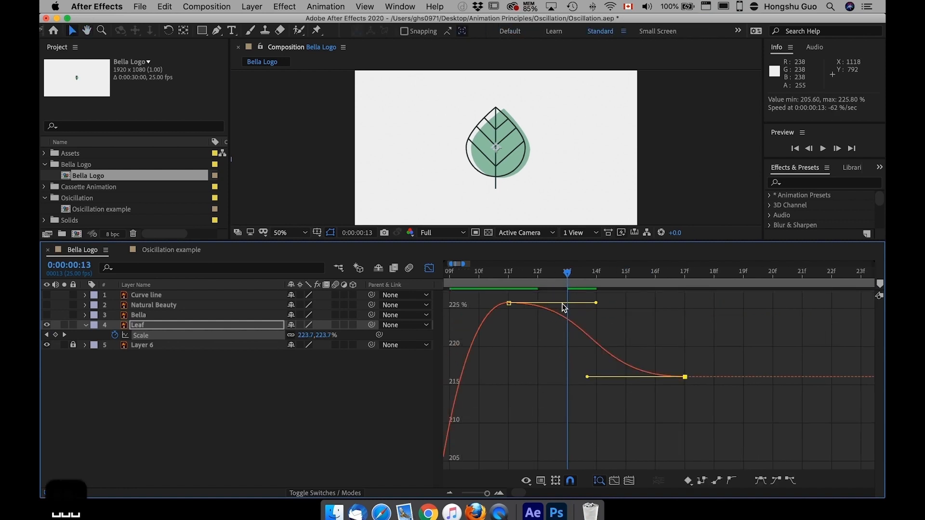
Add a Scale keyframe dipping to about 210% at frame 17 and Easy Ease it
{"action": "key", "text": "cmd+left"}
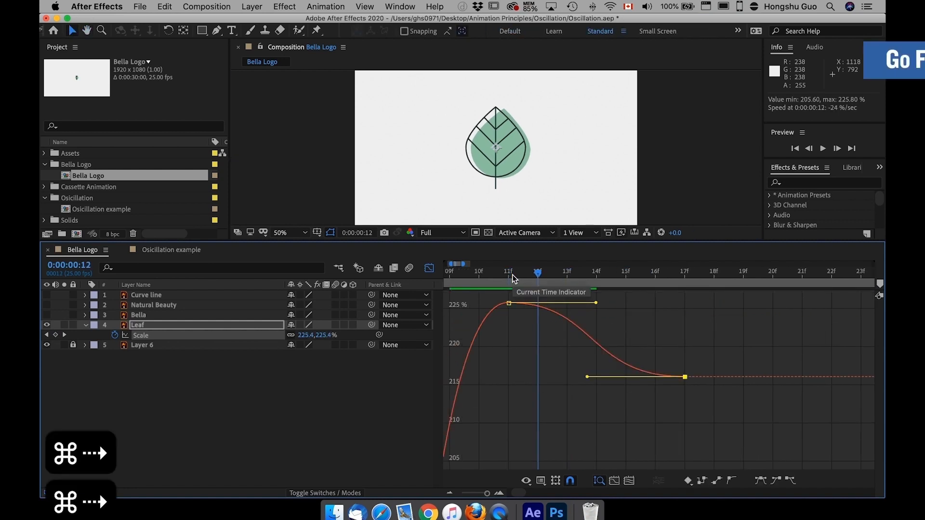
{"action": "key", "text": "cmd+right"}
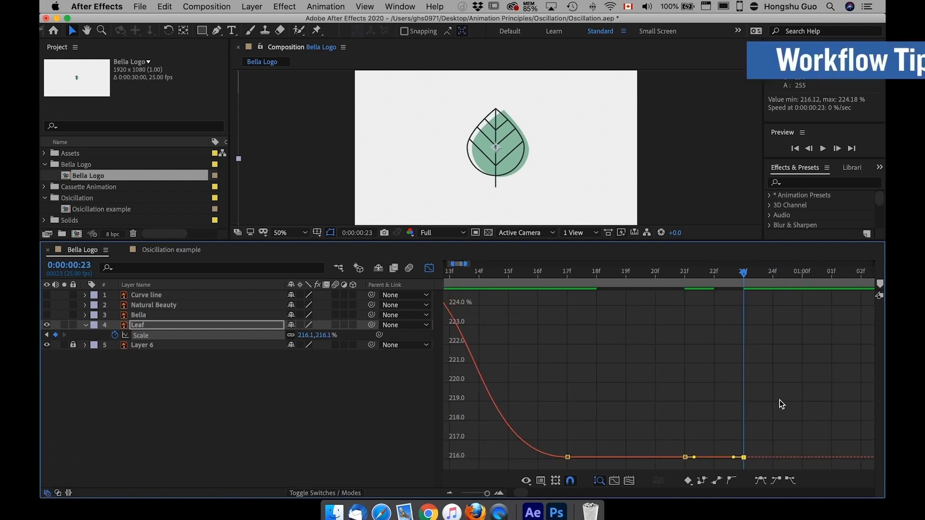
{"action": "left_click", "coordinate": [567, 457]}
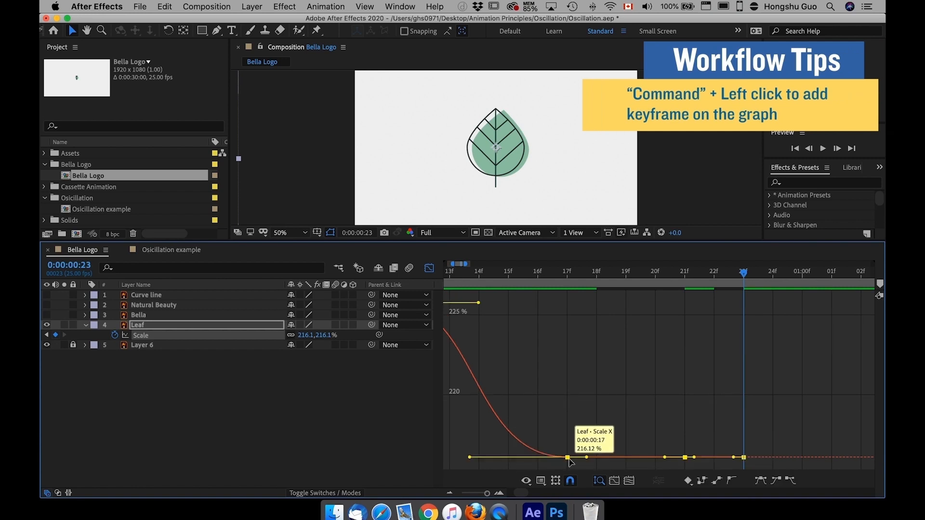
{"action": "right_click", "coordinate": [568, 458]}
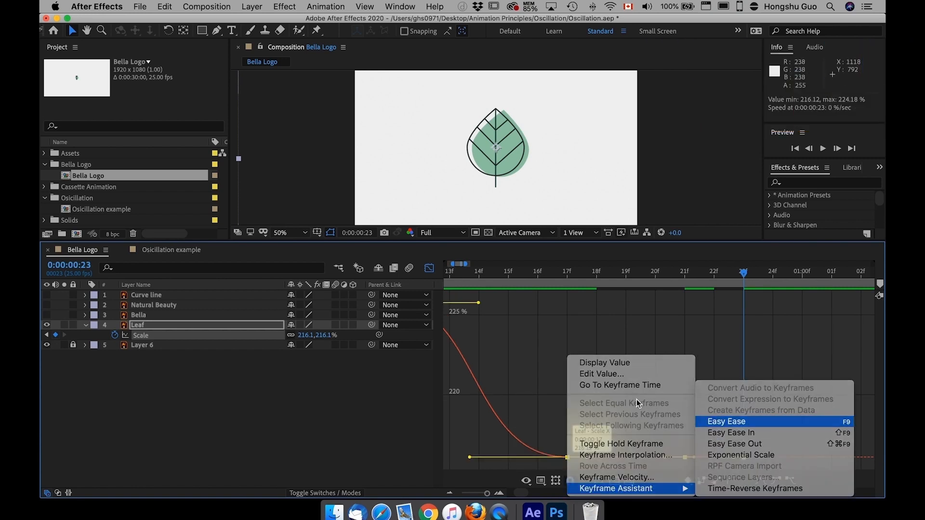
{"action": "left_click", "coordinate": [725, 420]}
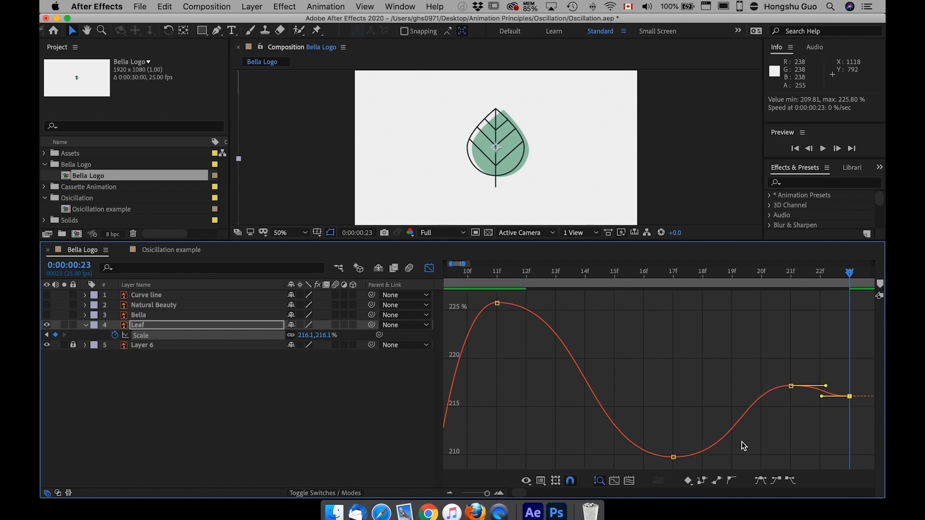
Lengthen the Bezier ease handles so the frame 17 dip bottoms near 212%
{"action": "left_click_drag", "start_coordinate": [674, 456], "coordinate": [674, 437]}
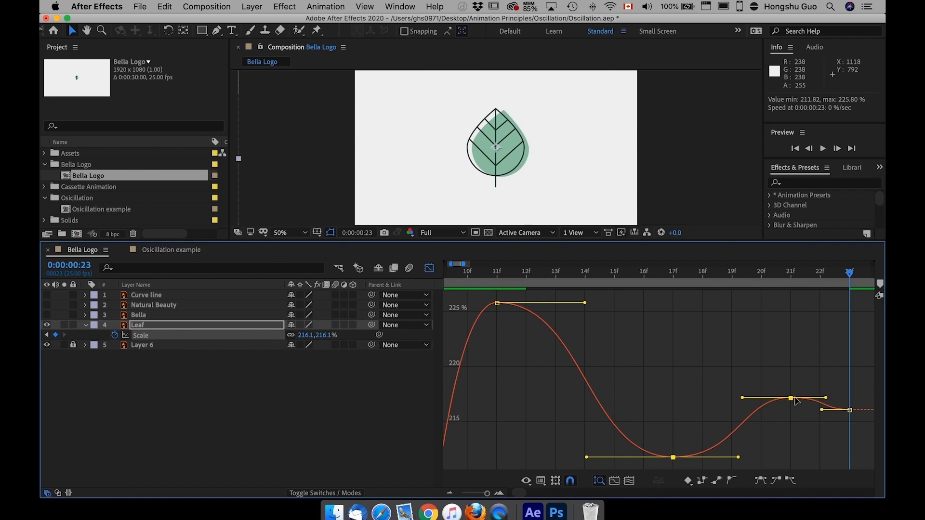
{"action": "mouse_move", "coordinate": [848, 410]}
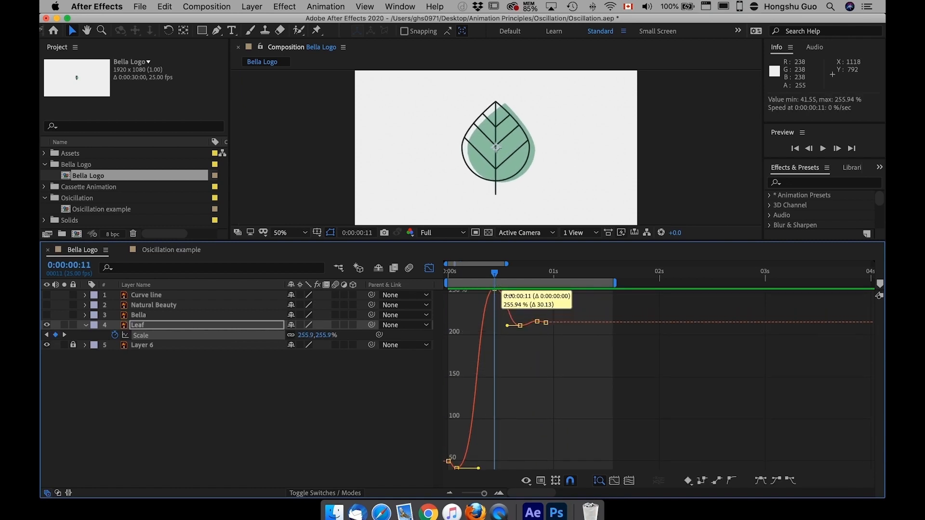
Raise the overshoot peak, then pull the frame 17 keyframe down to about 173%
{"action": "left_click_drag", "start_coordinate": [537, 321], "coordinate": [525, 362]}
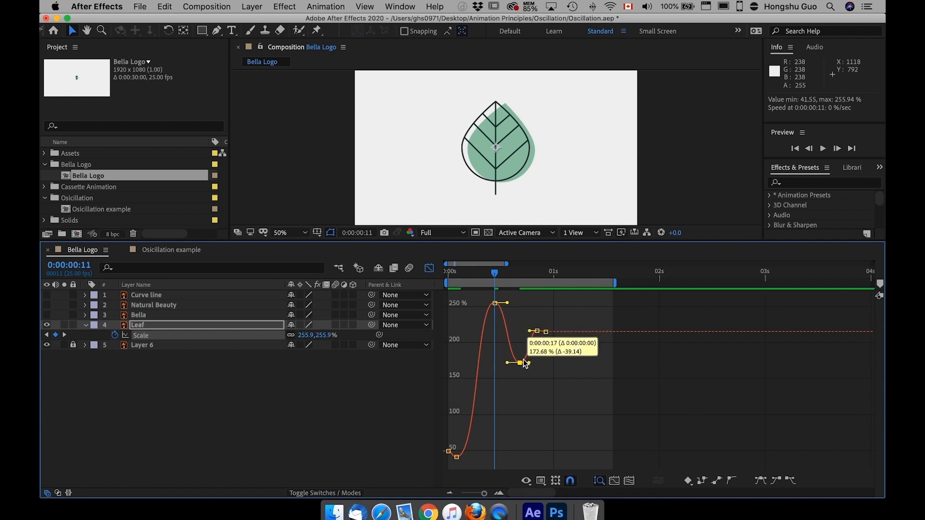
{"action": "left_click_drag", "start_coordinate": [531, 332], "coordinate": [533, 318]}
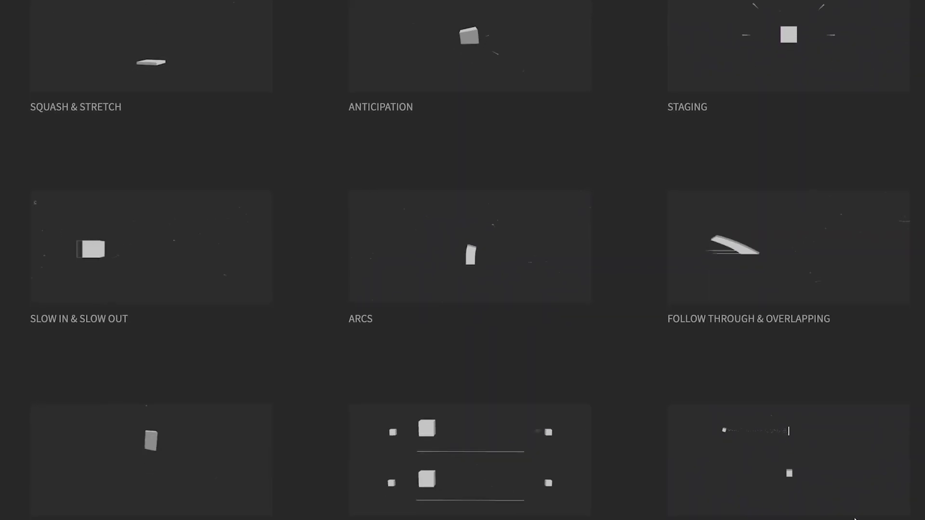
Scroll the principles grid down to reveal the appeal, timing and exaggeration examples
{"action": "scroll", "scroll_direction": "down", "scroll_amount": 3}
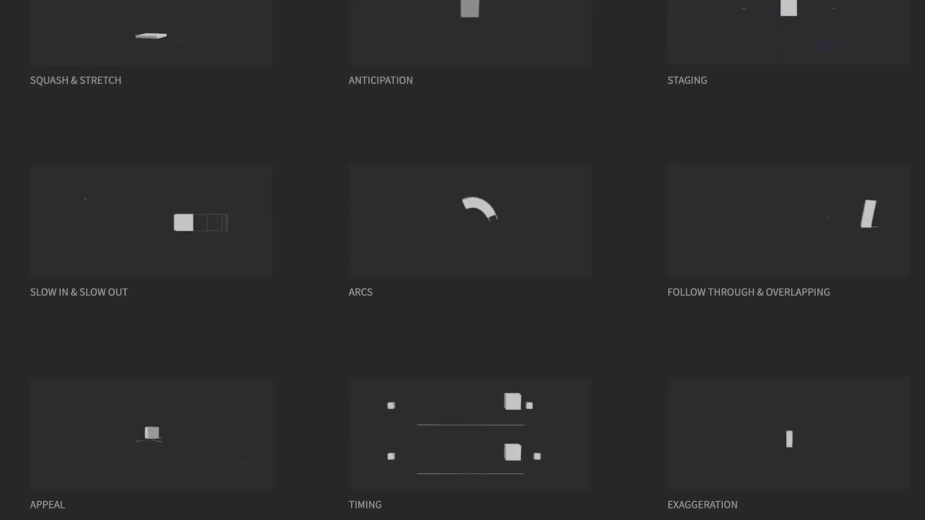